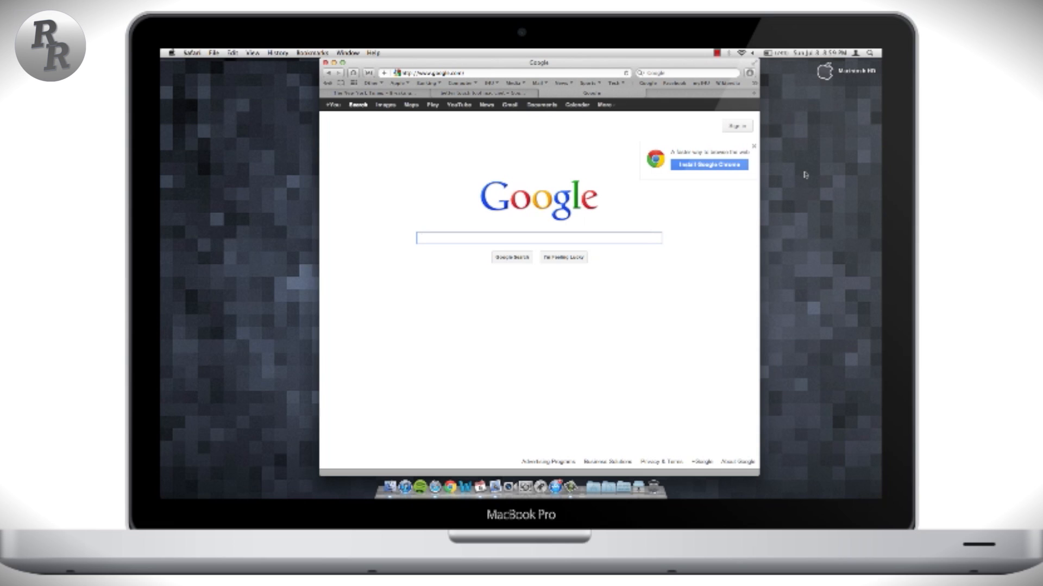
Step: Hide the Safari window showing Google so only the desktop remains
{"action": "left_click", "coordinate": [538, 238]}
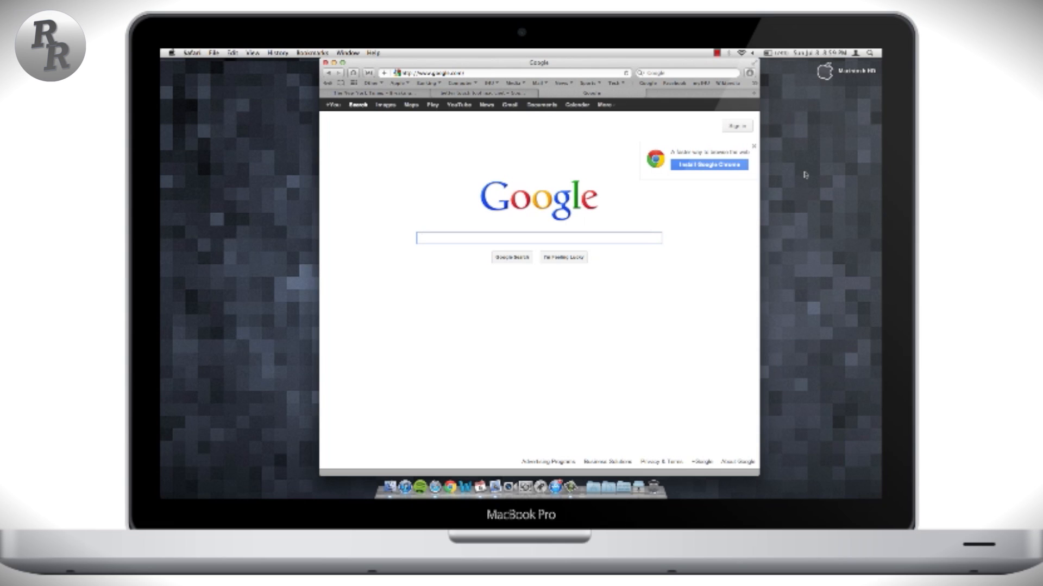
{"action": "left_click", "coordinate": [173, 52]}
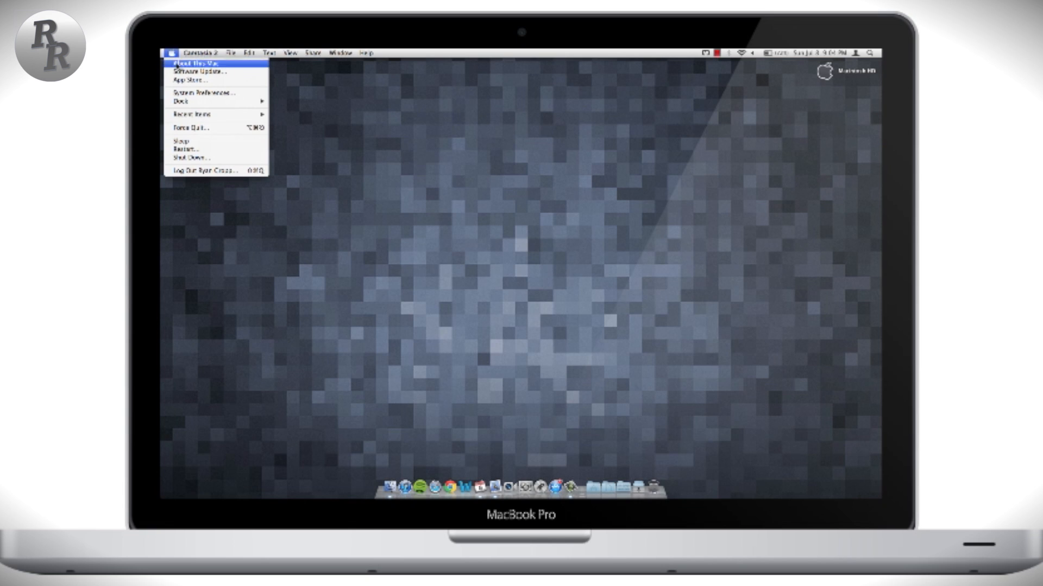
Step: Bring the Safari window with The New York Times home page back onto the desktop
{"action": "left_click", "coordinate": [200, 63]}
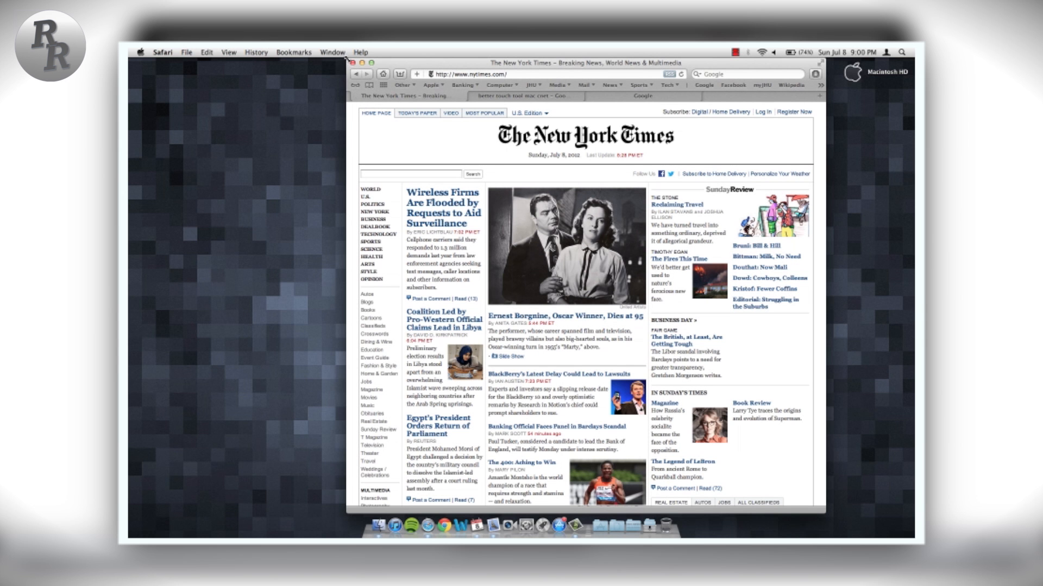
Step: Drag the New York Times window by its title bar toward the right side of the screen
{"action": "left_click_drag", "start_coordinate": [584, 63], "coordinate": [684, 214]}
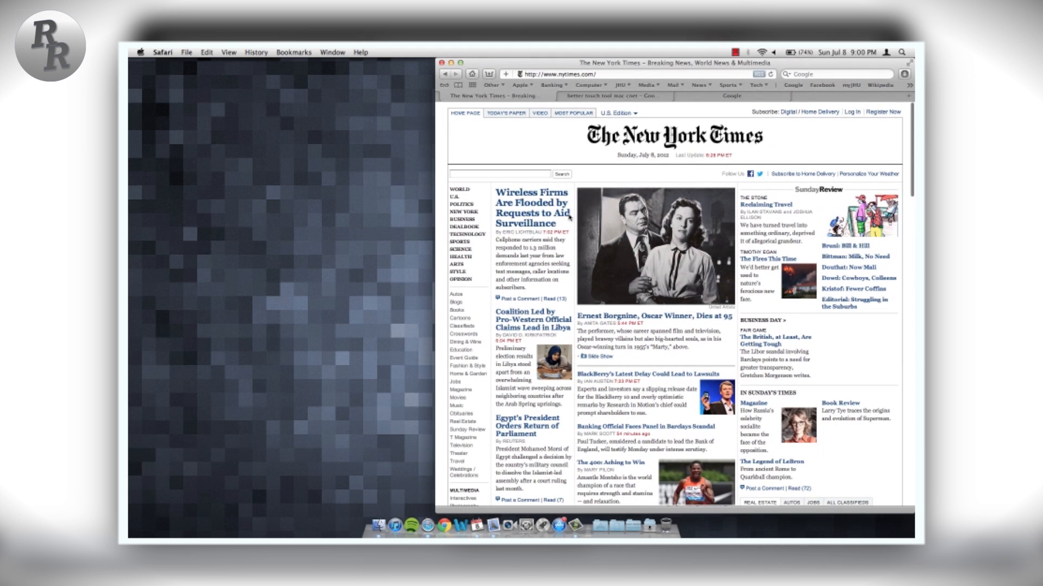
{"action": "mouse_move", "coordinate": [528, 140]}
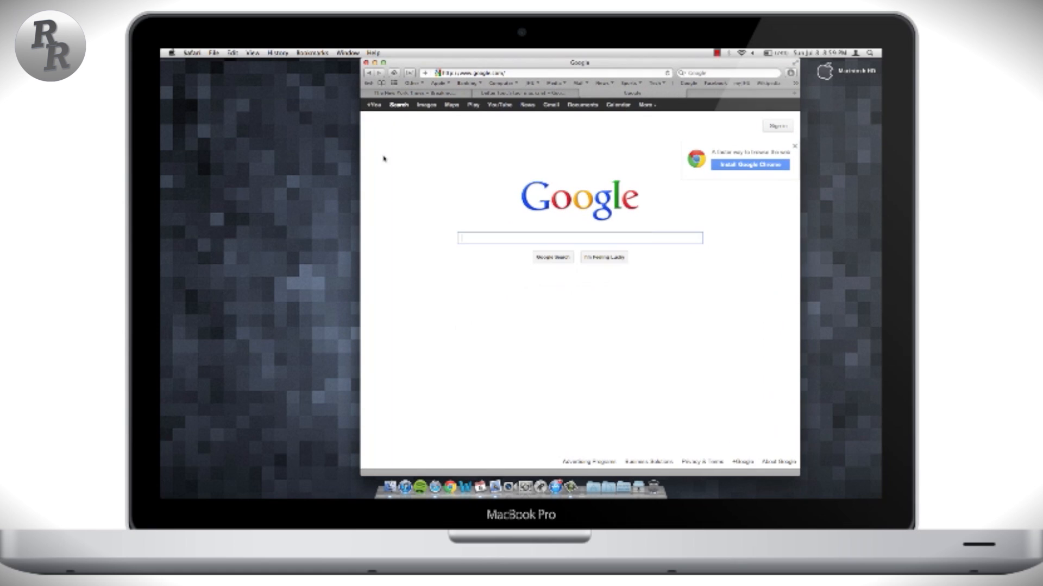
{"action": "mouse_move", "coordinate": [637, 296]}
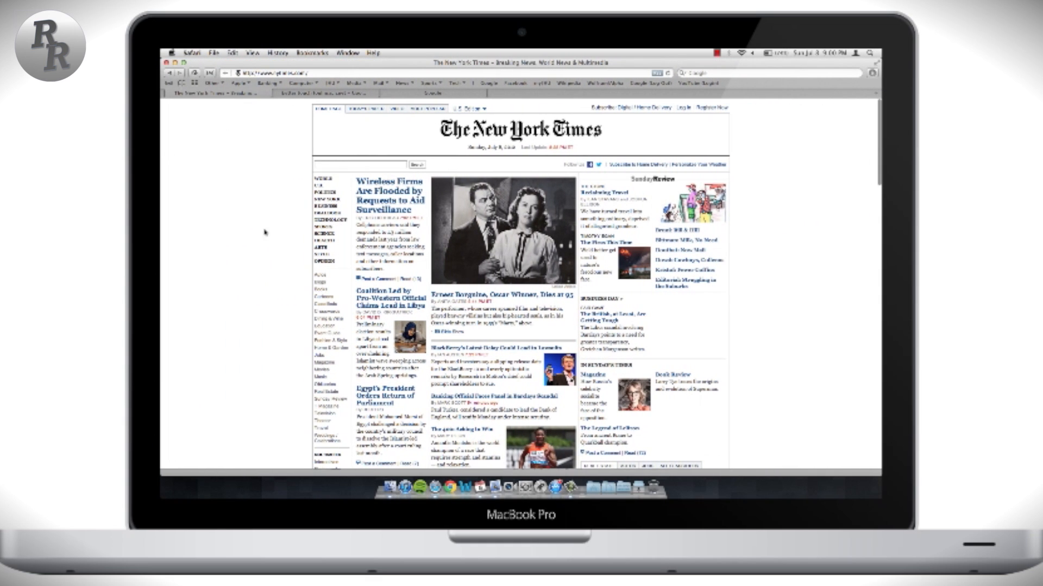
{"action": "mouse_move", "coordinate": [798, 226]}
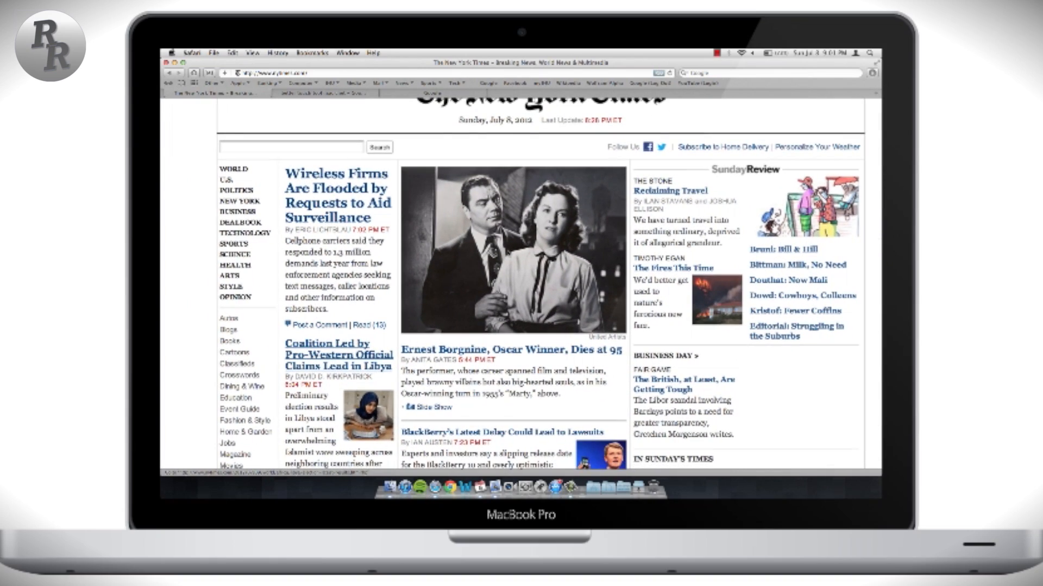
Step: Scroll down the Google results for 'better touch tool mac cnet'
{"action": "scroll", "scroll_direction": "down", "scroll_amount": 3}
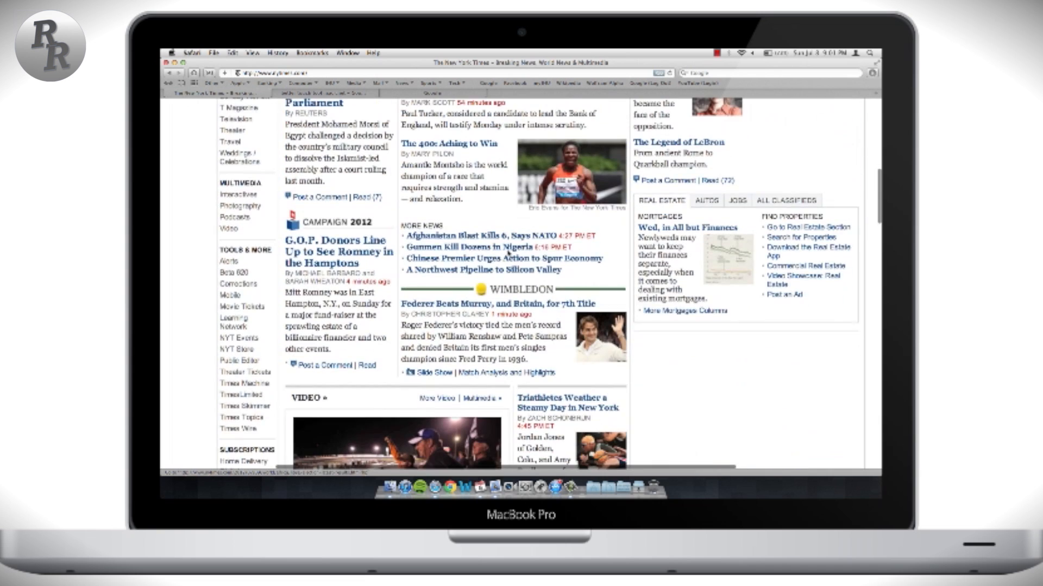
{"action": "scroll", "scroll_direction": "down", "scroll_amount": 3}
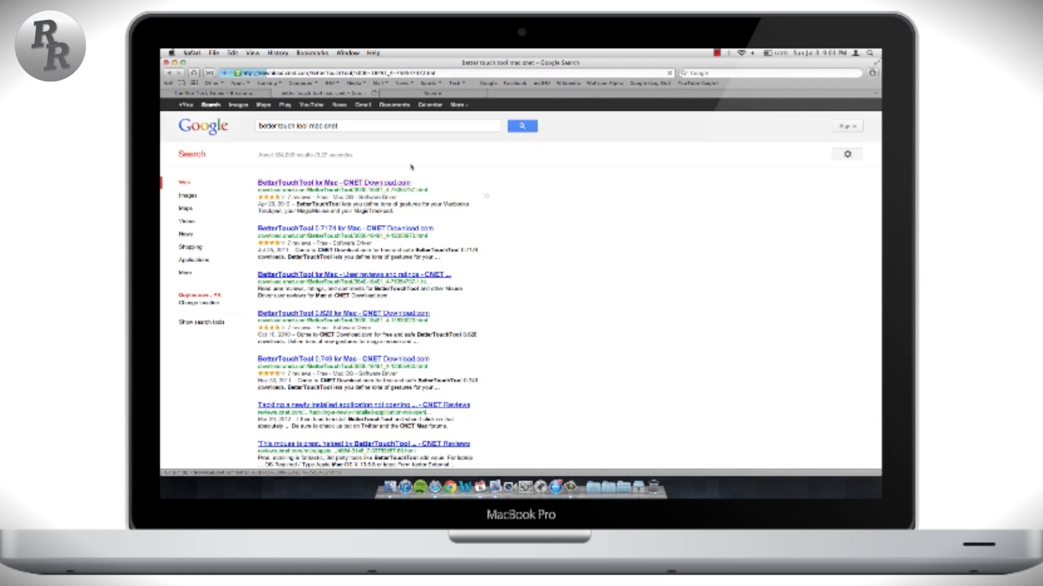
Step: Follow the 'BetterTouchTool for Mac - CNET Download.com' search result
{"action": "left_click", "coordinate": [377, 183]}
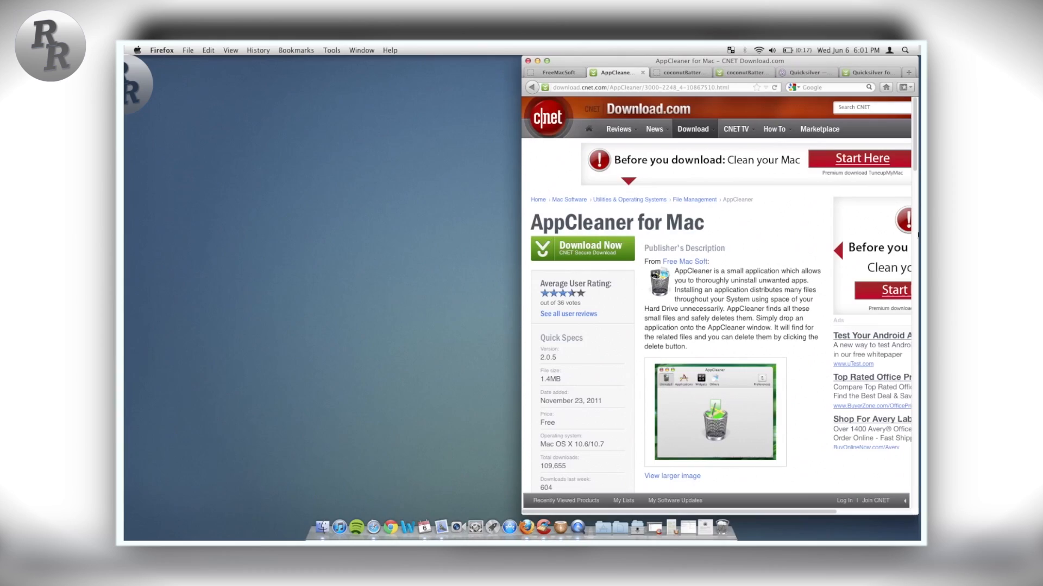
{"action": "mouse_move", "coordinate": [822, 66]}
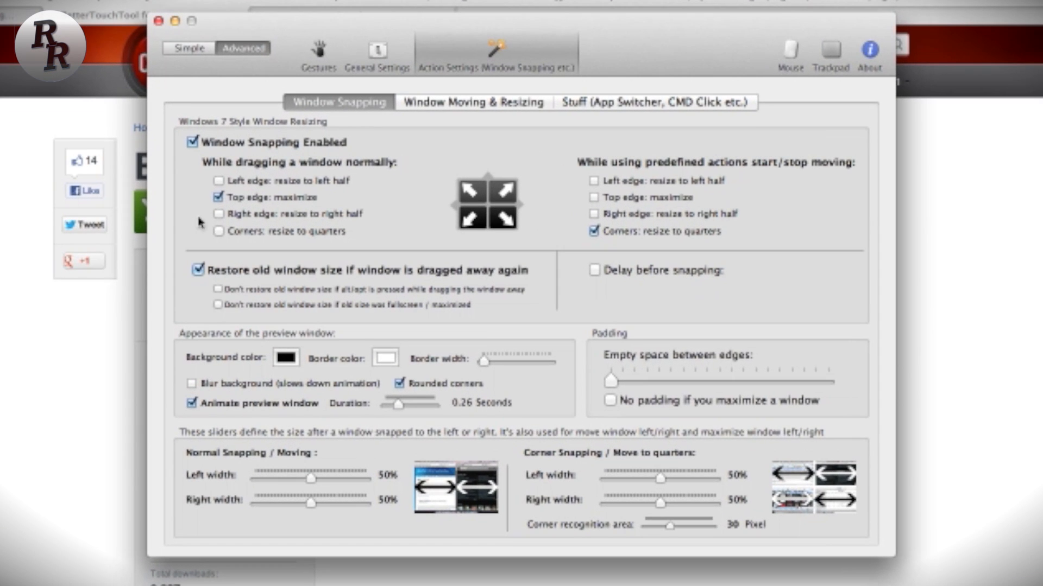
{"action": "mouse_move", "coordinate": [223, 179]}
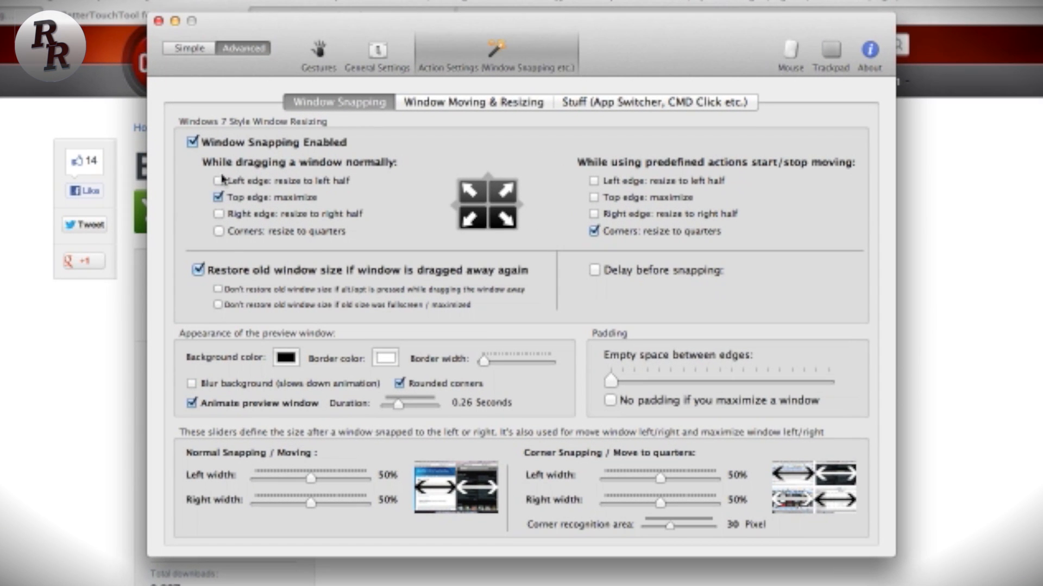